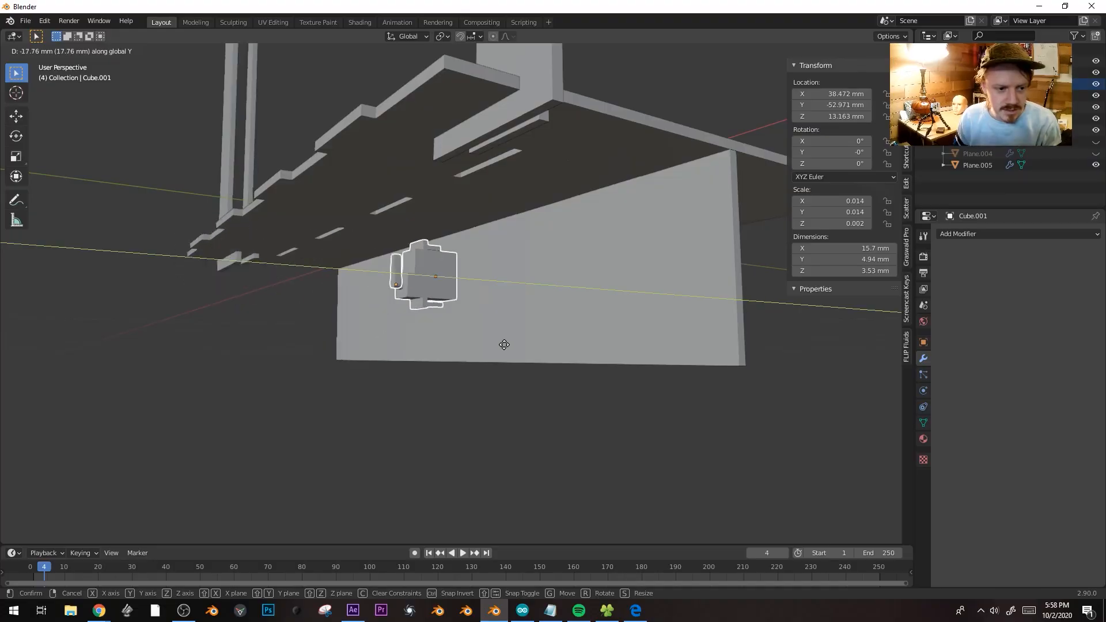
Step: Move Cube.001 into the wall and set it as the Difference boolean object on Plane.005
{"action": "left_click", "coordinate": [593, 298]}
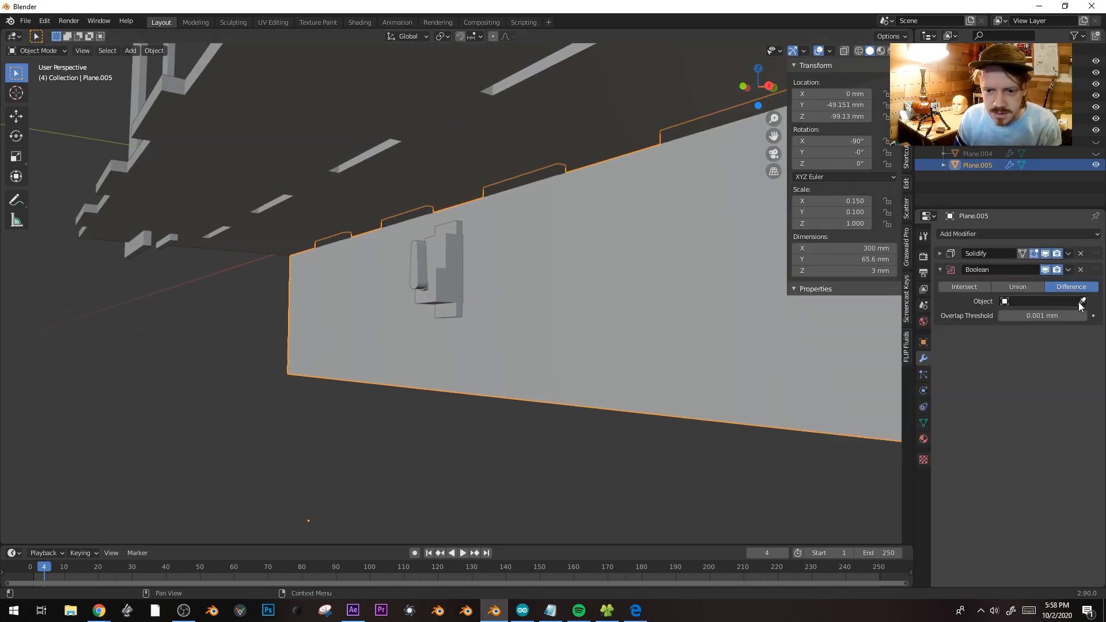
{"action": "left_click", "coordinate": [1081, 302]}
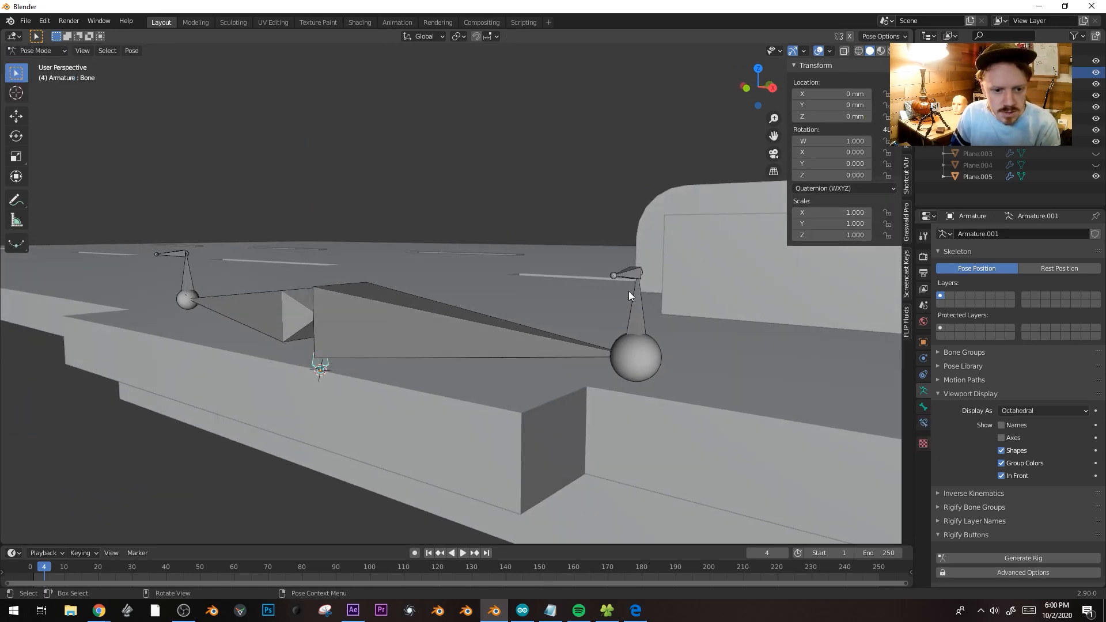
Step: Add an IK constraint to the linkage bone targeting the active servo bone and adjust its chain length
{"action": "left_click", "coordinate": [631, 290]}
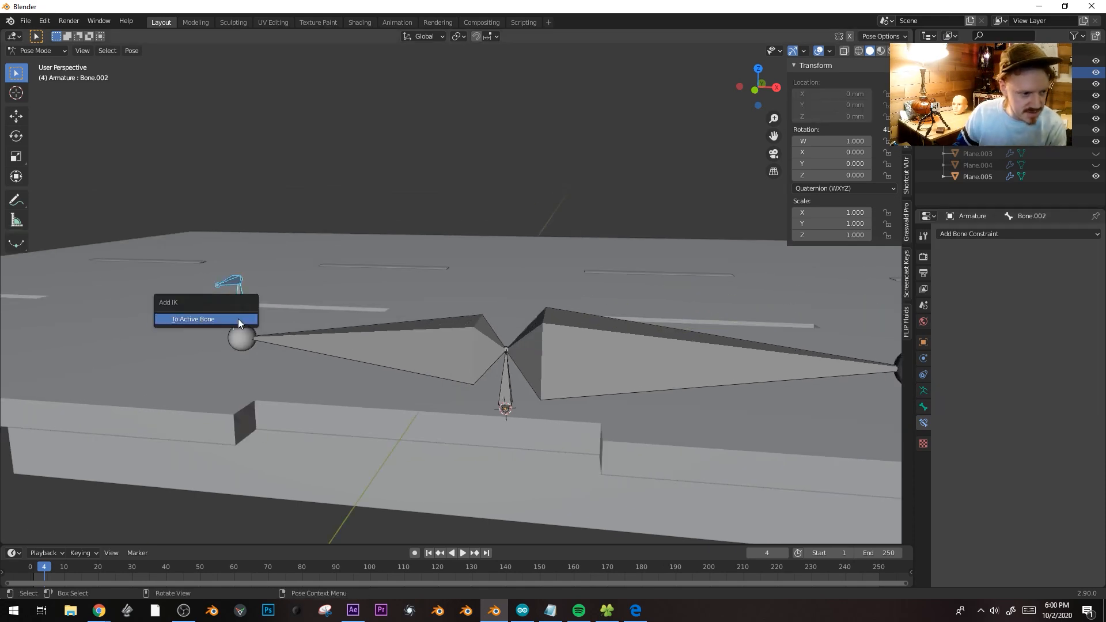
{"action": "left_click", "coordinate": [192, 318]}
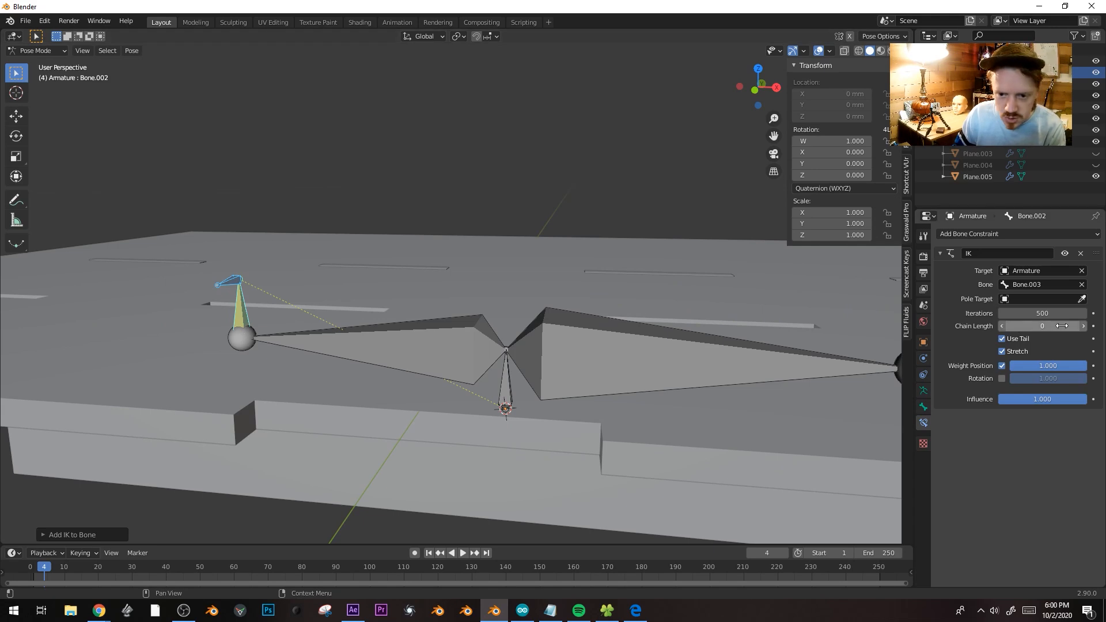
{"action": "left_click", "coordinate": [506, 381]}
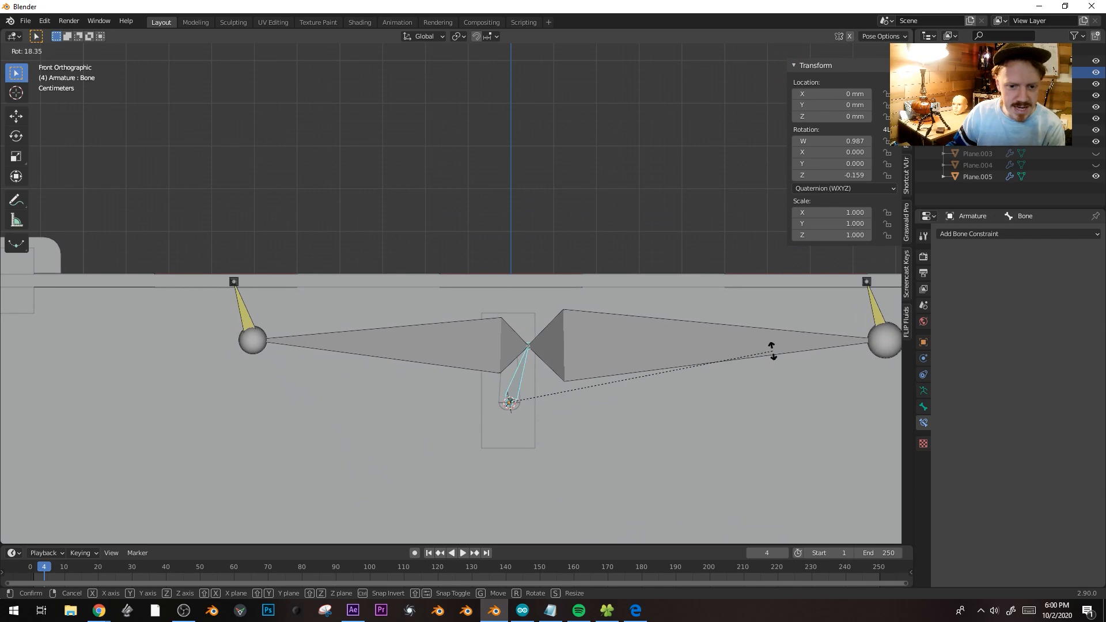
{"action": "mouse_move", "coordinate": [565, 321]}
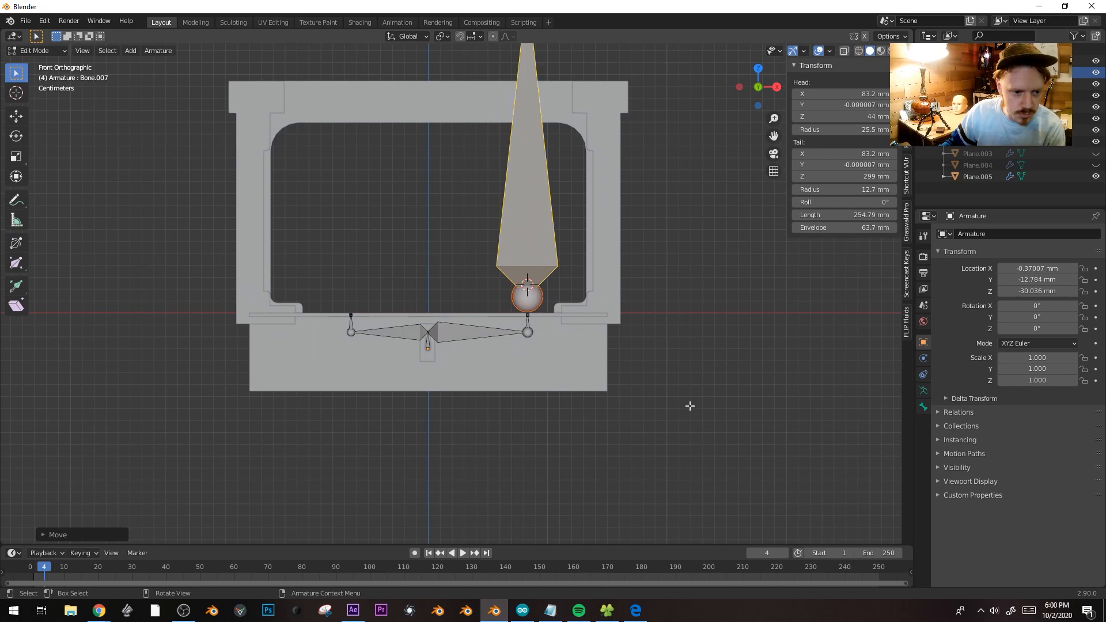
{"action": "mouse_move", "coordinate": [582, 308]}
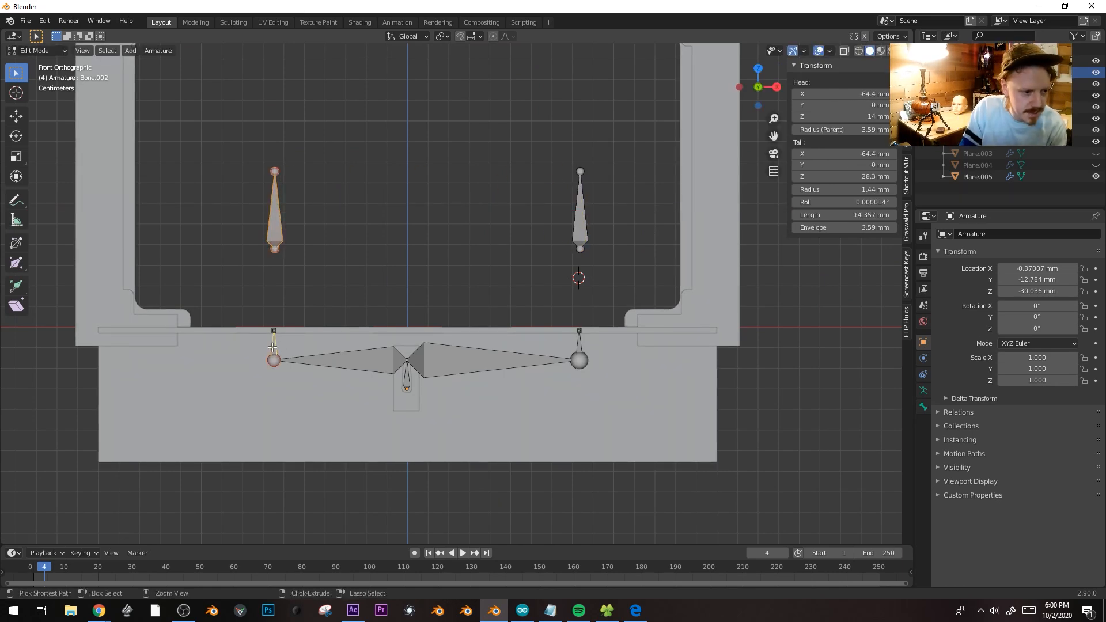
Step: Parent the upright bone to the linkage end with Keep Offset
{"action": "key", "text": "ctrl+p"}
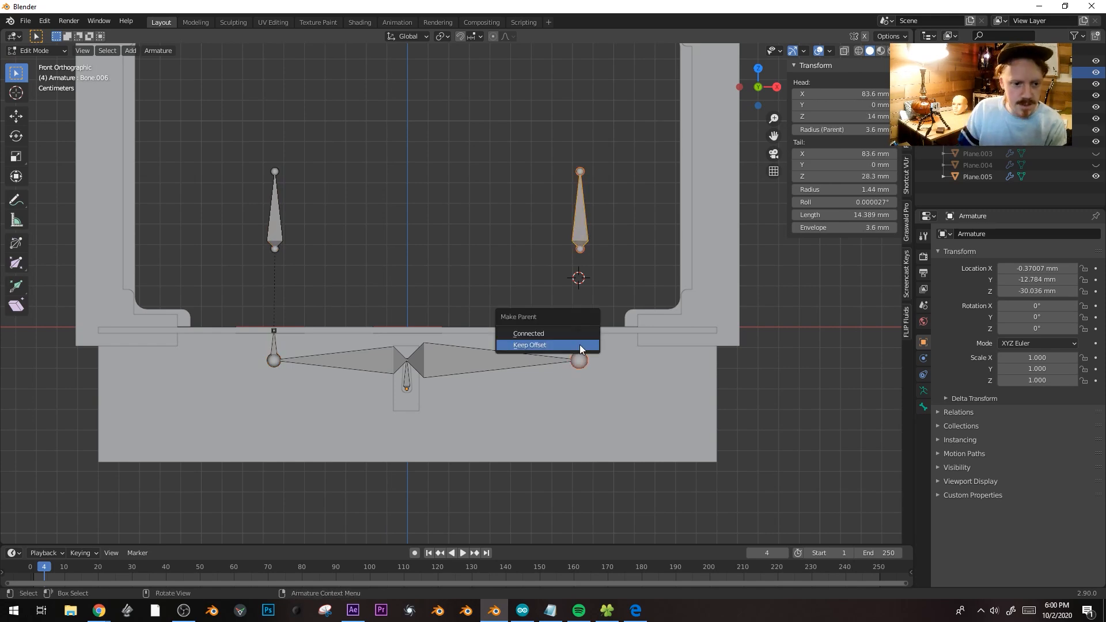
{"action": "left_click", "coordinate": [529, 345]}
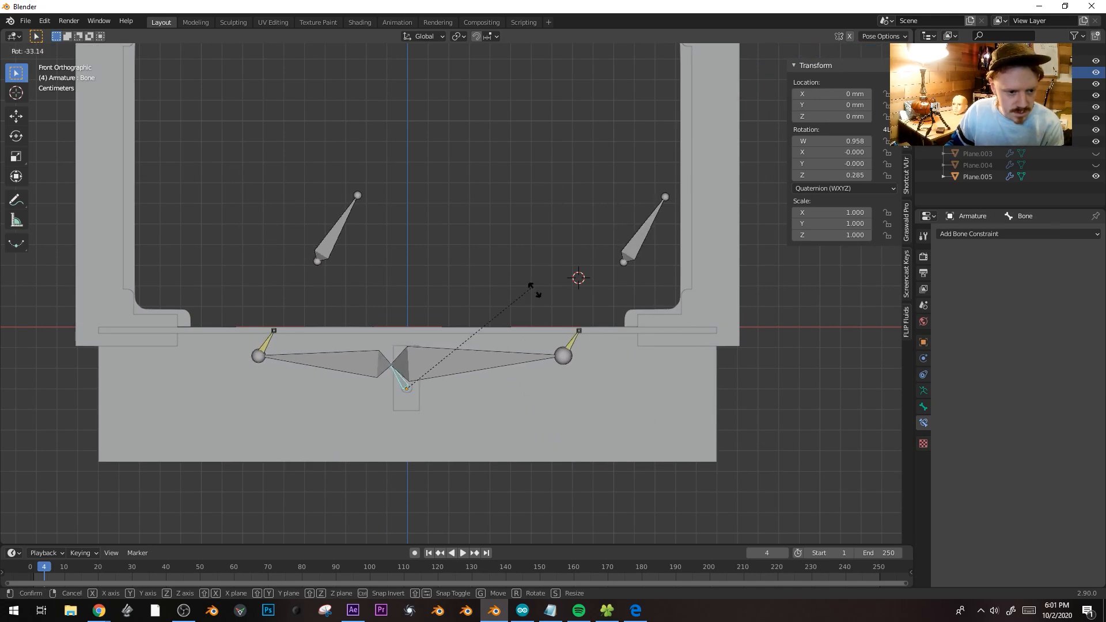
{"action": "mouse_move", "coordinate": [754, 494]}
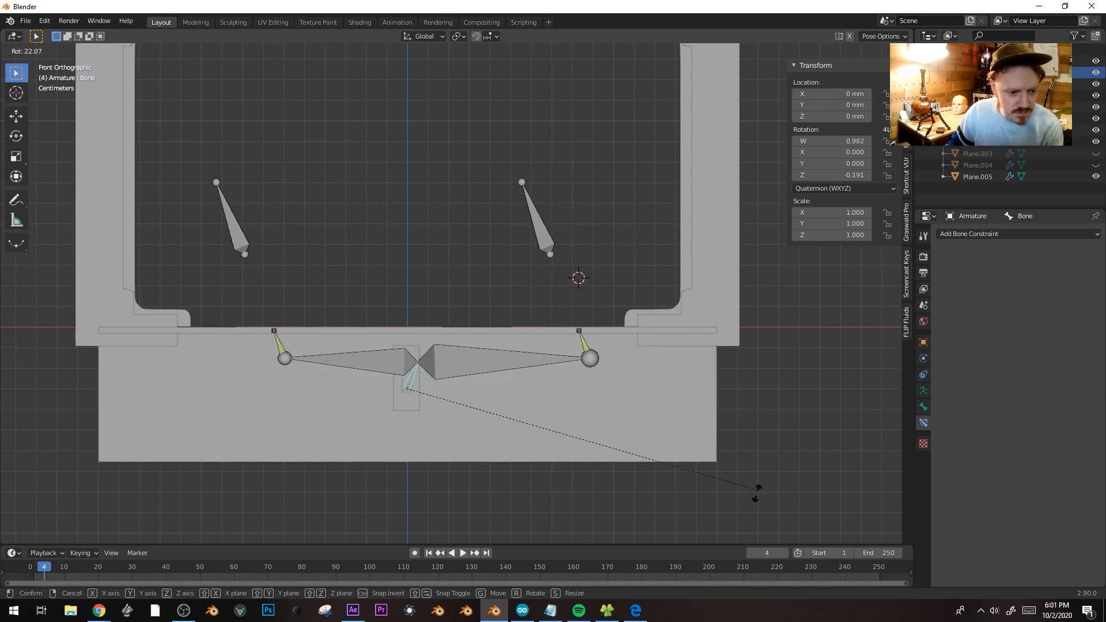
{"action": "mouse_move", "coordinate": [628, 276]}
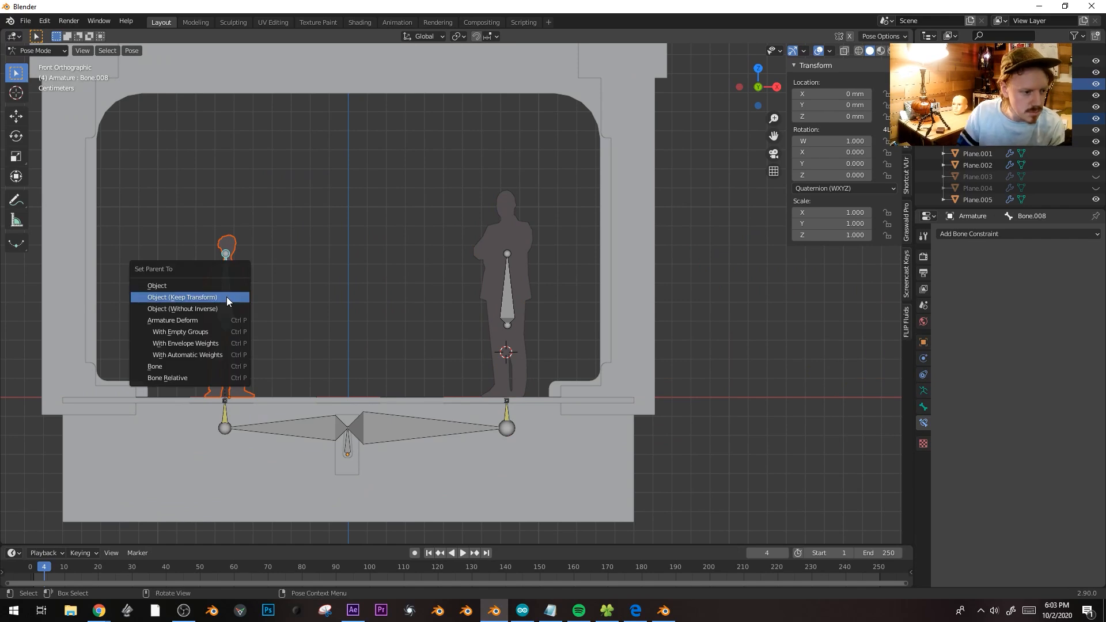
Step: Parent the silhouette to its upright bone keeping transform, then rotate the servo arm to test
{"action": "left_click", "coordinate": [182, 297]}
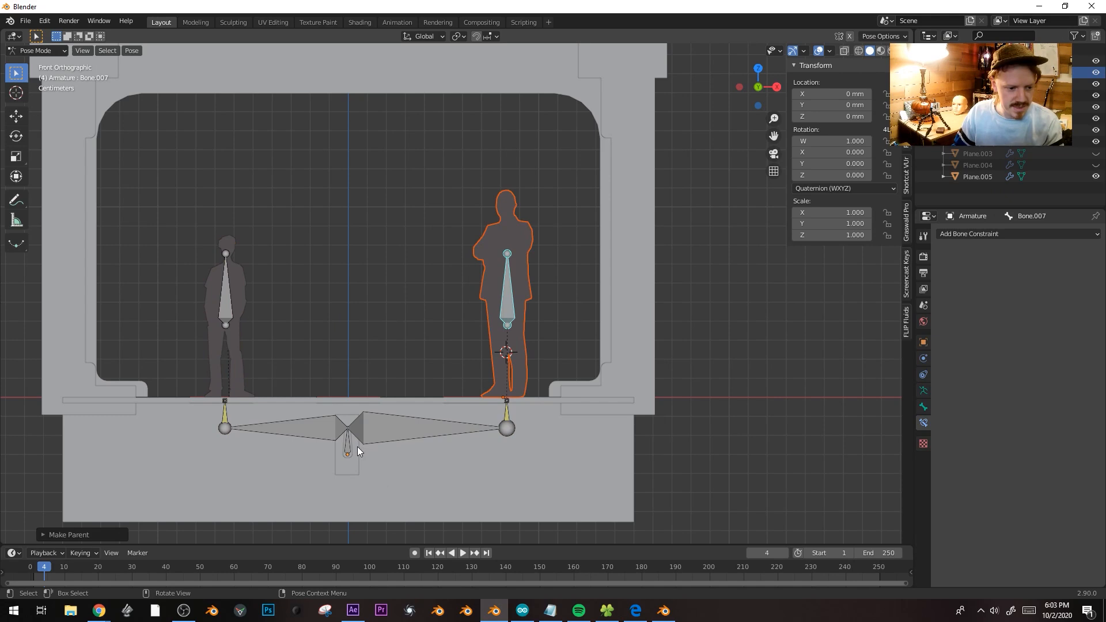
{"action": "key", "text": "r"}
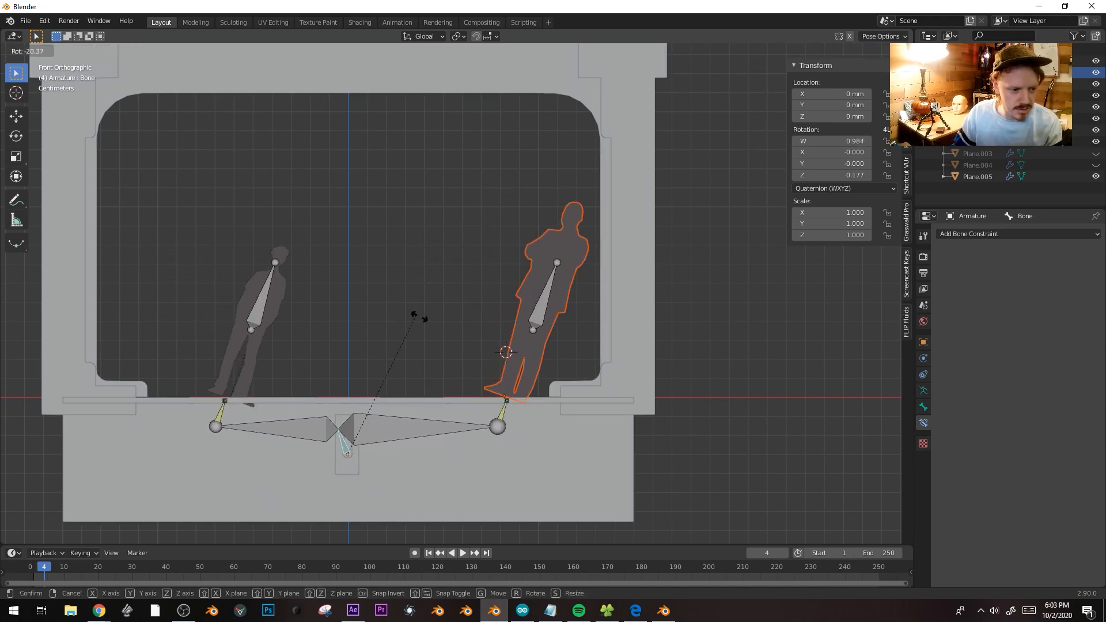
{"action": "mouse_move", "coordinate": [402, 359]}
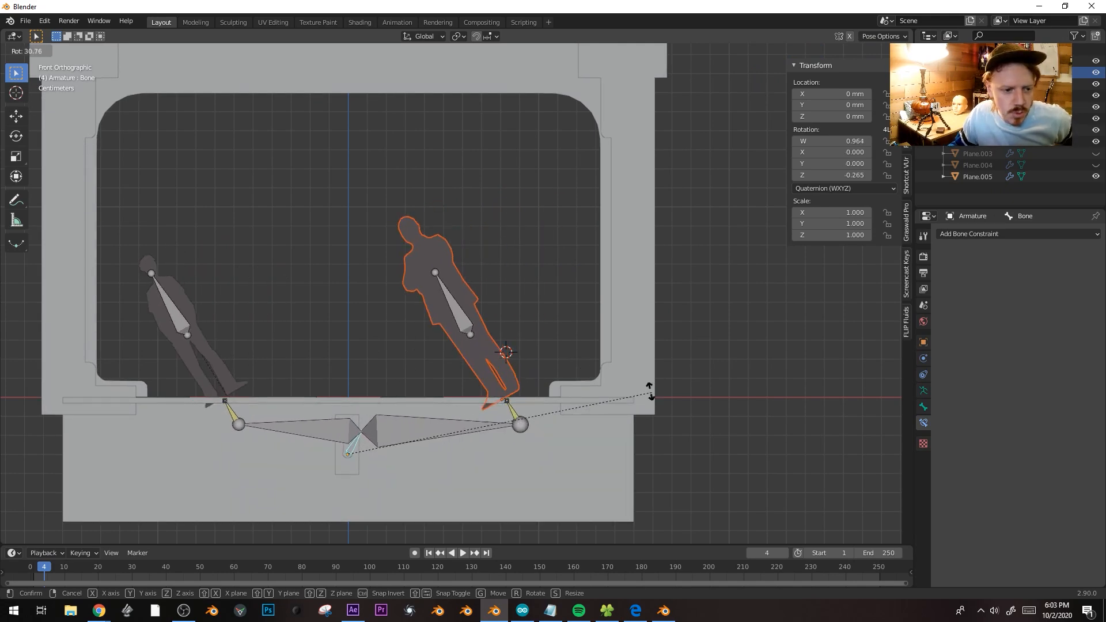
{"action": "mouse_move", "coordinate": [631, 289]}
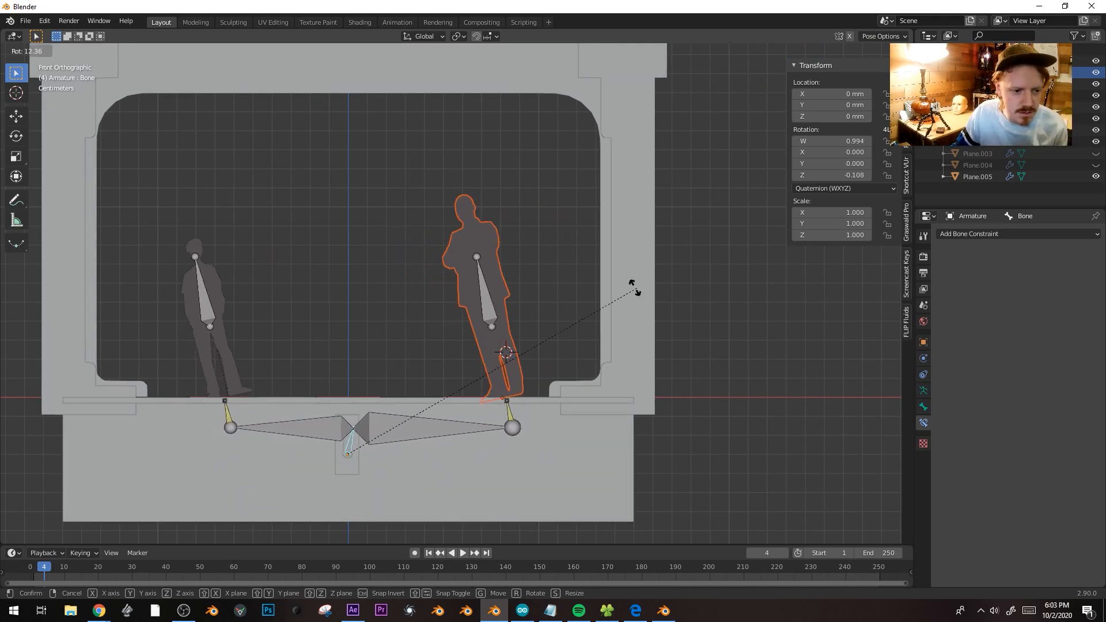
{"action": "mouse_move", "coordinate": [568, 284]}
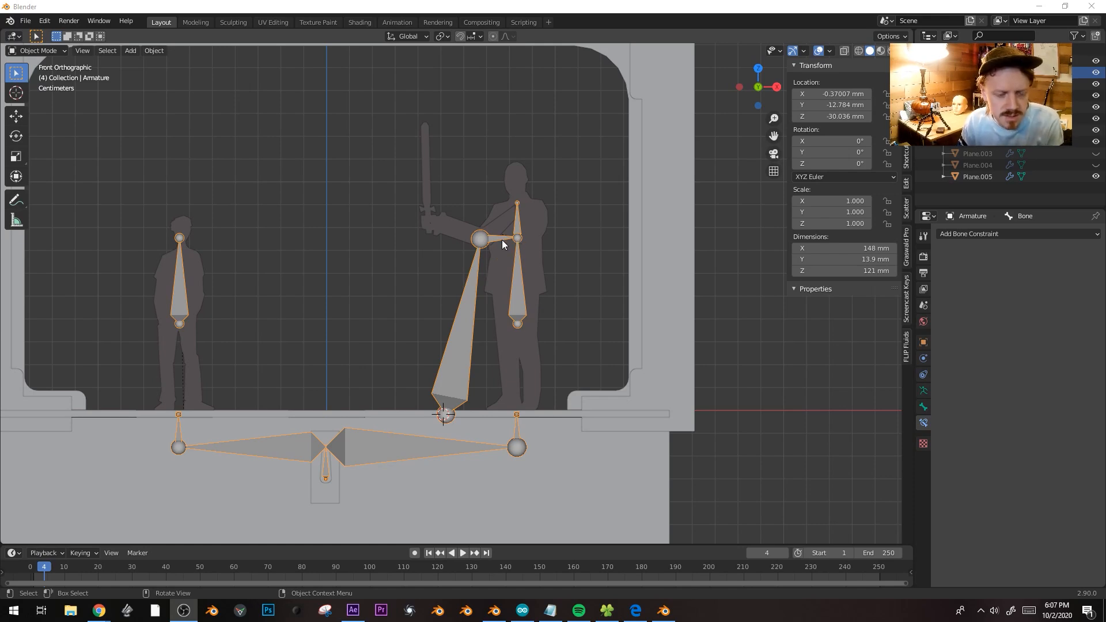
{"action": "mouse_move", "coordinate": [480, 243]}
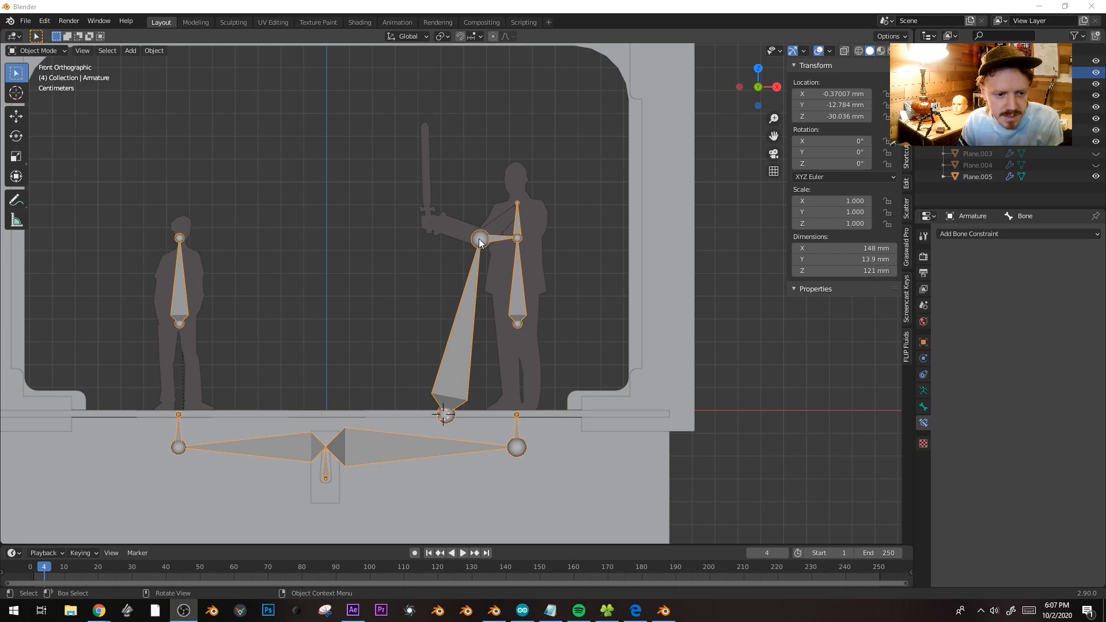
{"action": "mouse_move", "coordinate": [465, 280]}
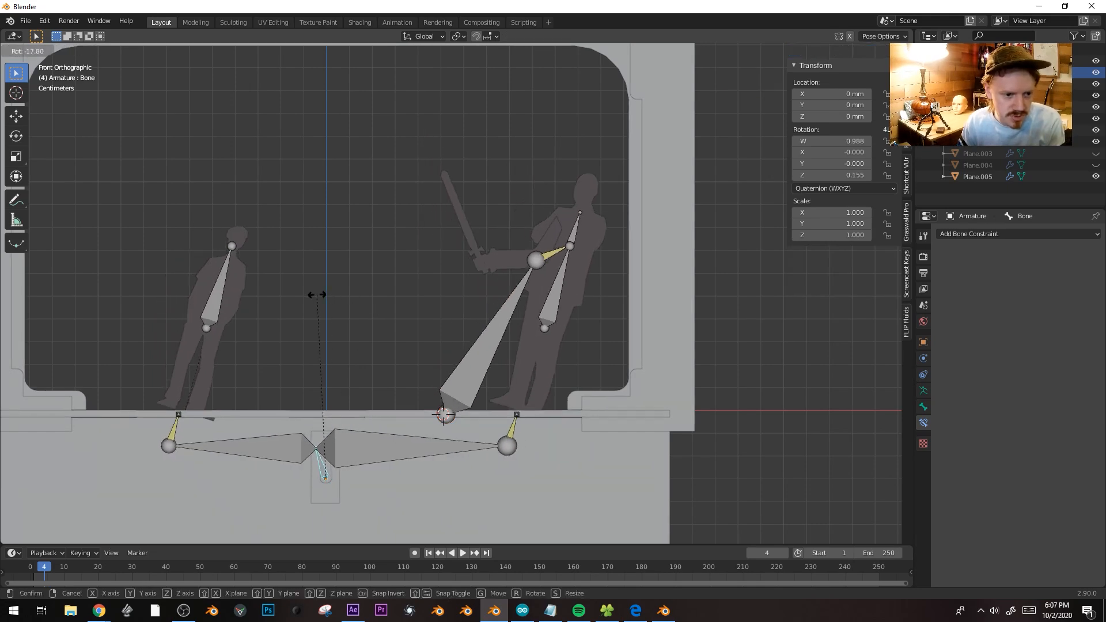
{"action": "mouse_move", "coordinate": [437, 283]}
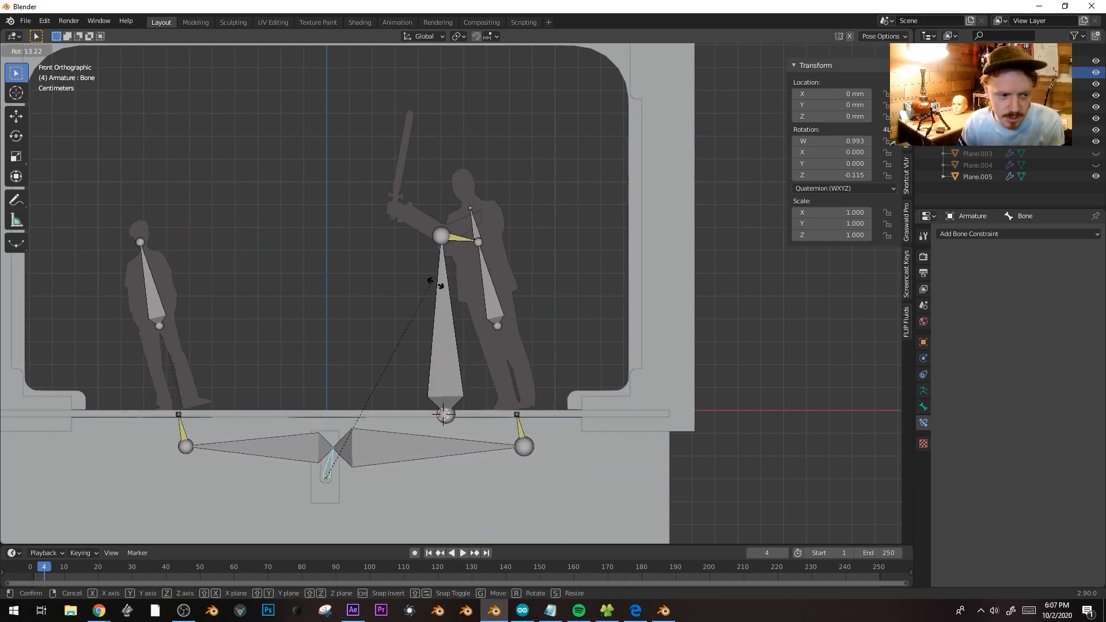
{"action": "mouse_move", "coordinate": [326, 281]}
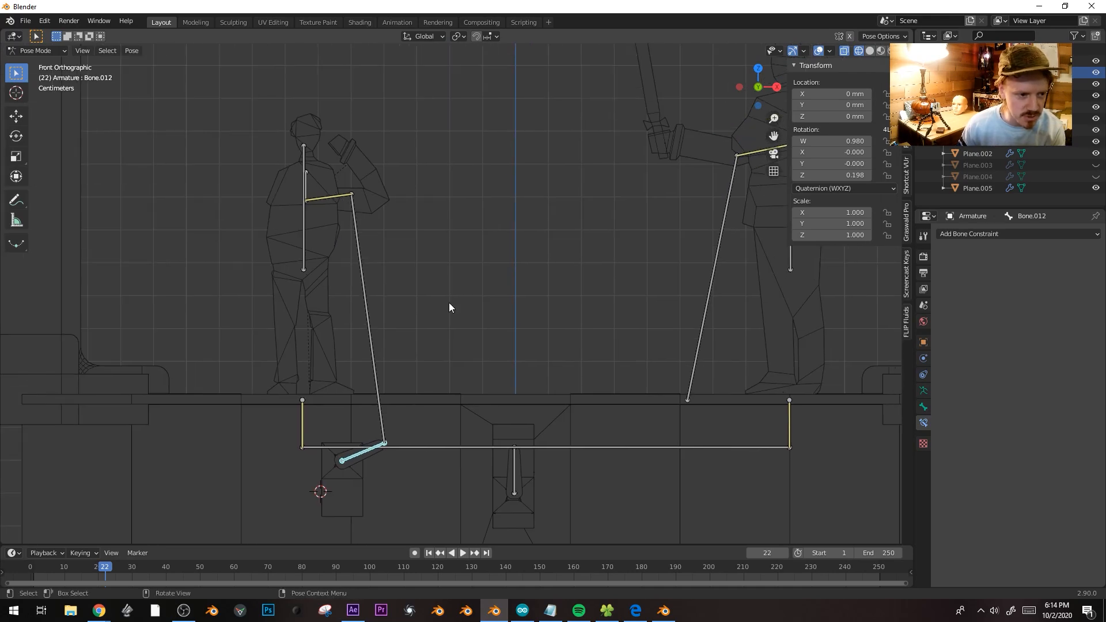
{"action": "key", "text": "r"}
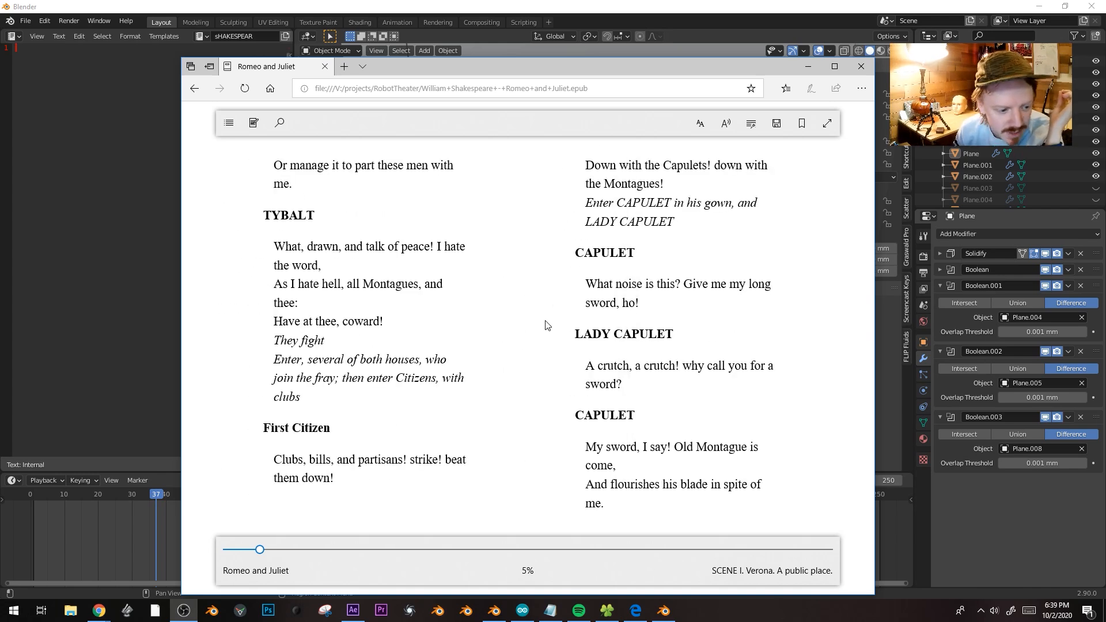
{"action": "mouse_move", "coordinate": [450, 345]}
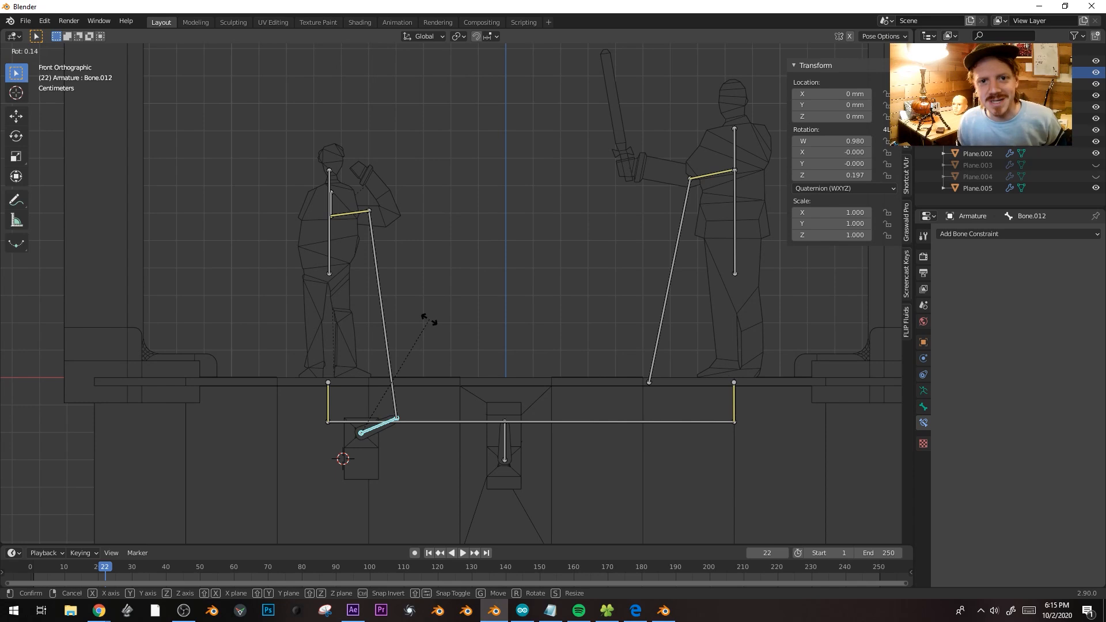
{"action": "mouse_move", "coordinate": [448, 416]}
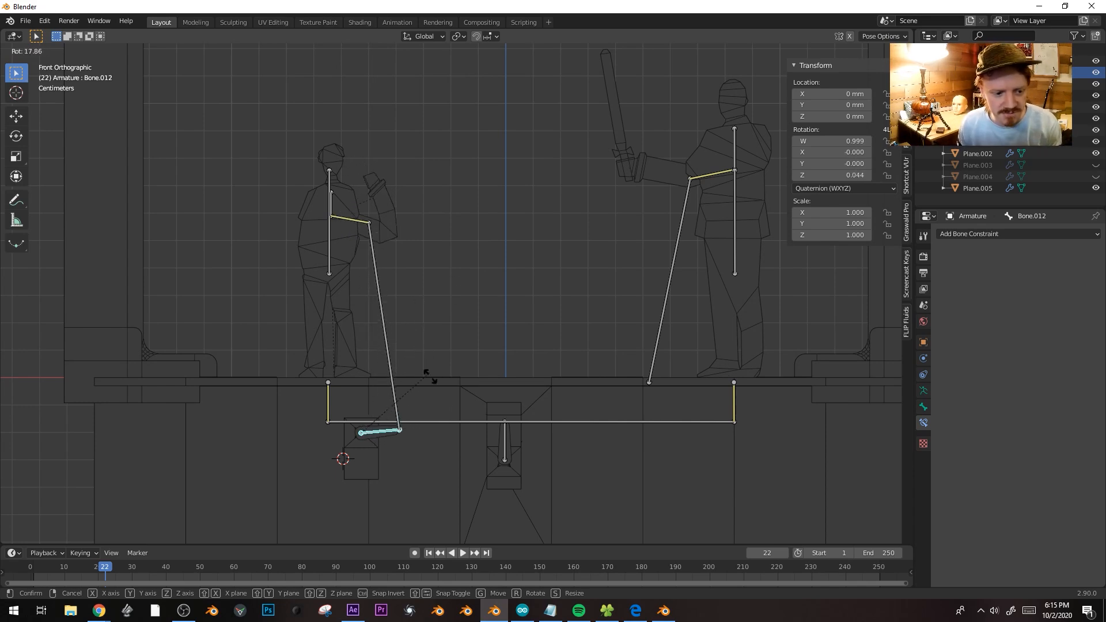
{"action": "mouse_move", "coordinate": [445, 326]}
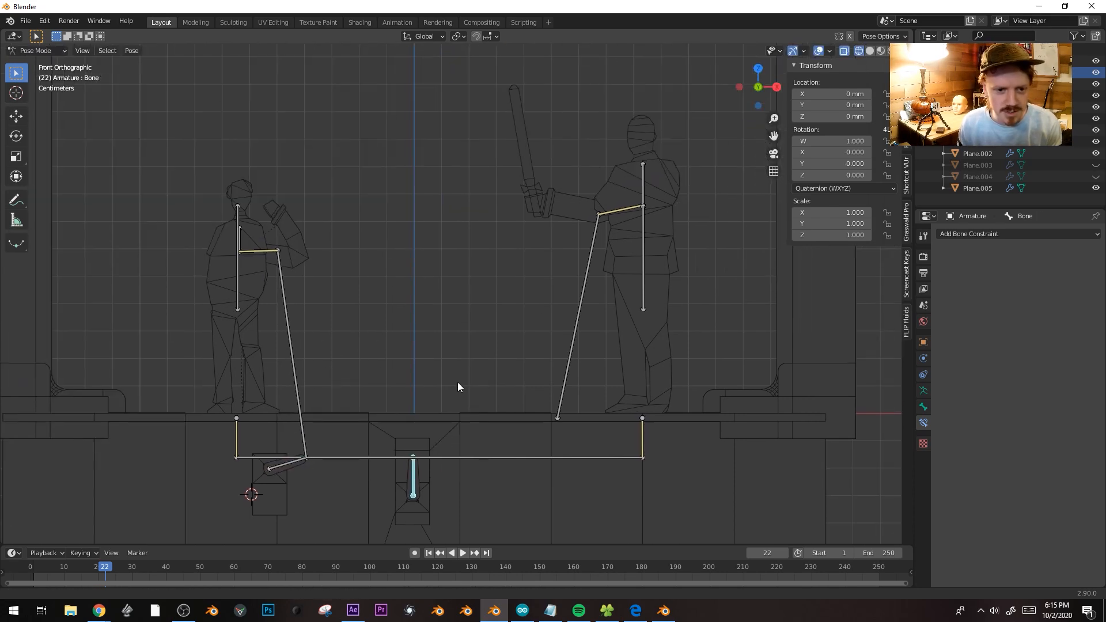
Step: Rotate the central servo bone back and forth, settling it near its rest angle
{"action": "key", "text": "r"}
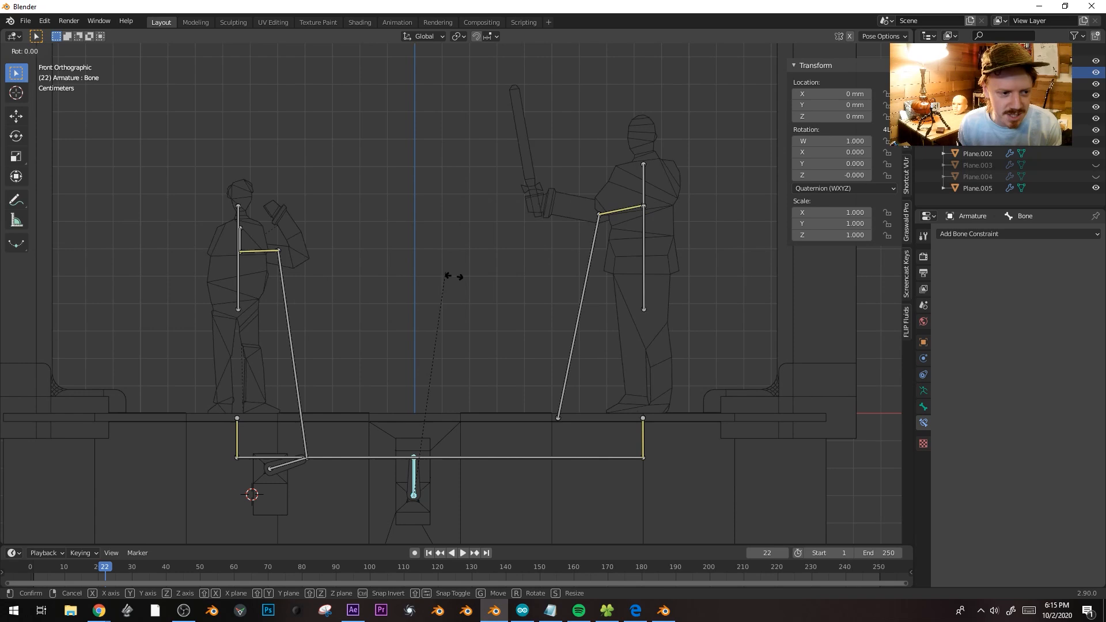
{"action": "mouse_move", "coordinate": [453, 247]}
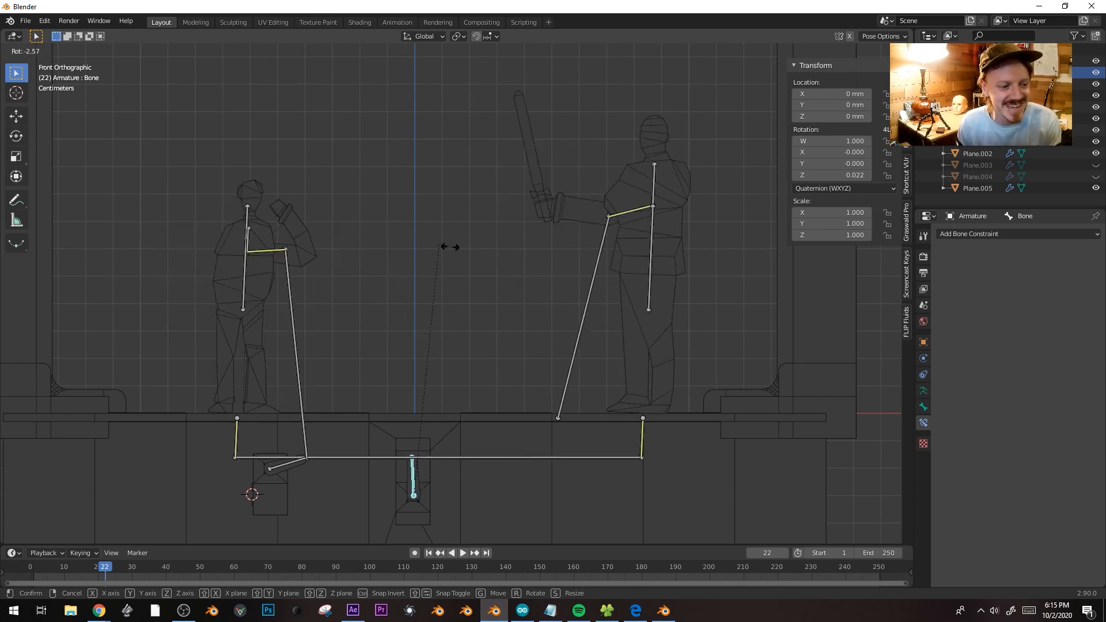
{"action": "mouse_move", "coordinate": [399, 233]}
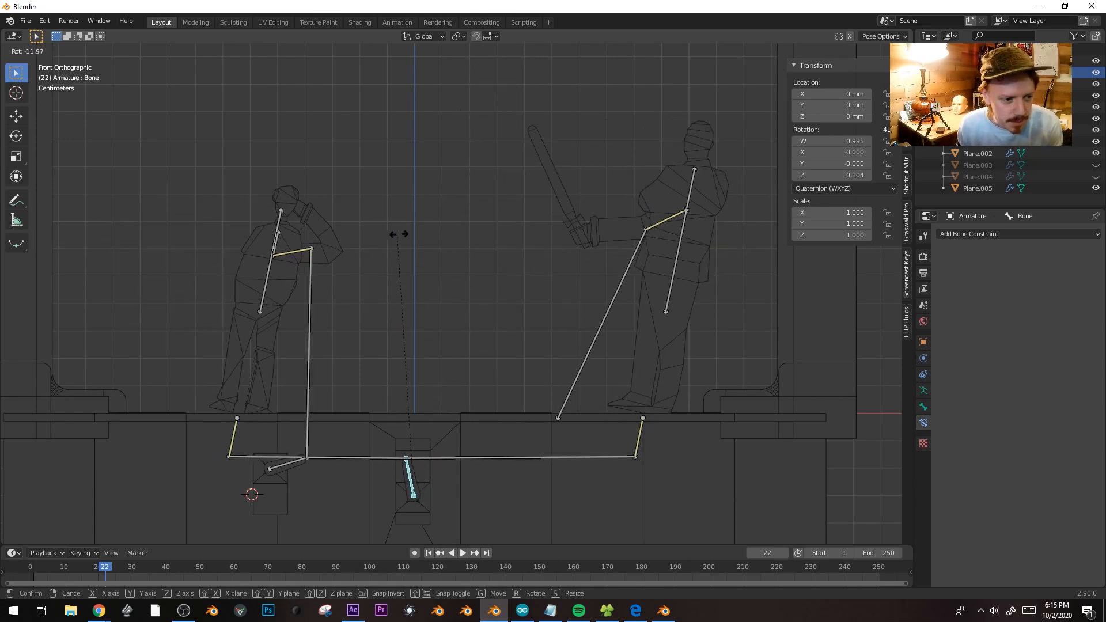
{"action": "left_click", "coordinate": [412, 298]}
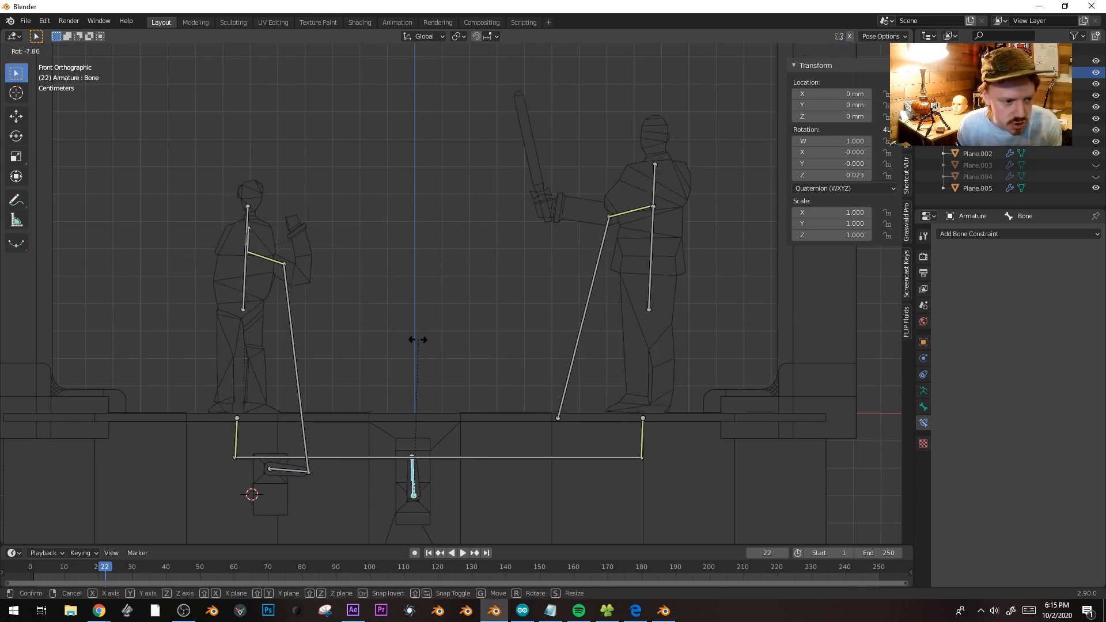
{"action": "mouse_move", "coordinate": [472, 339]}
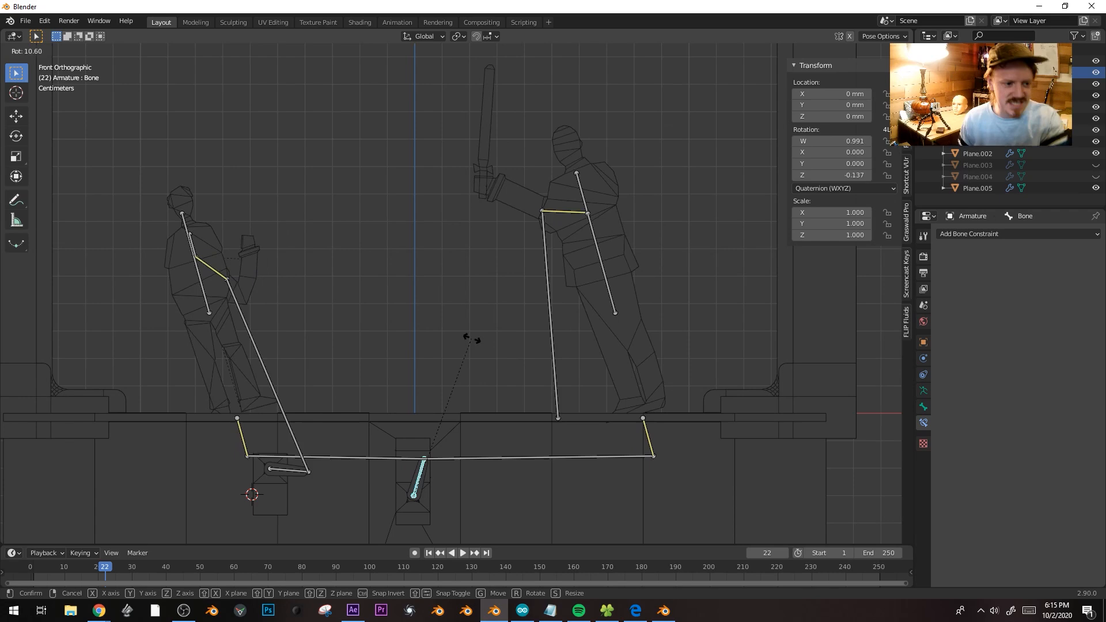
{"action": "mouse_move", "coordinate": [414, 296]}
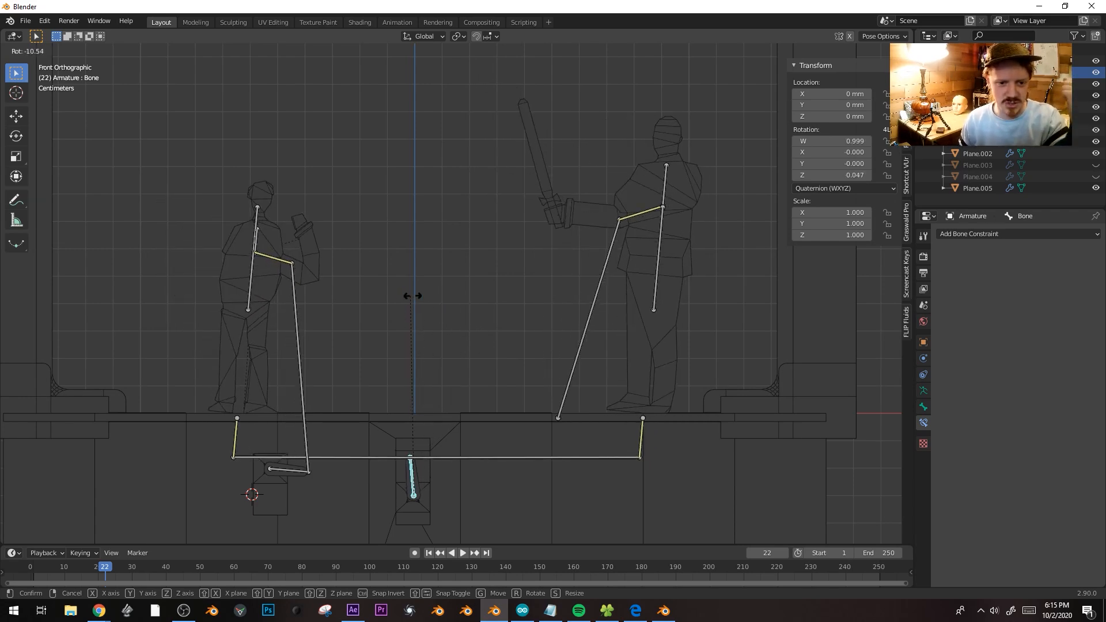
{"action": "left_click", "coordinate": [550, 256]}
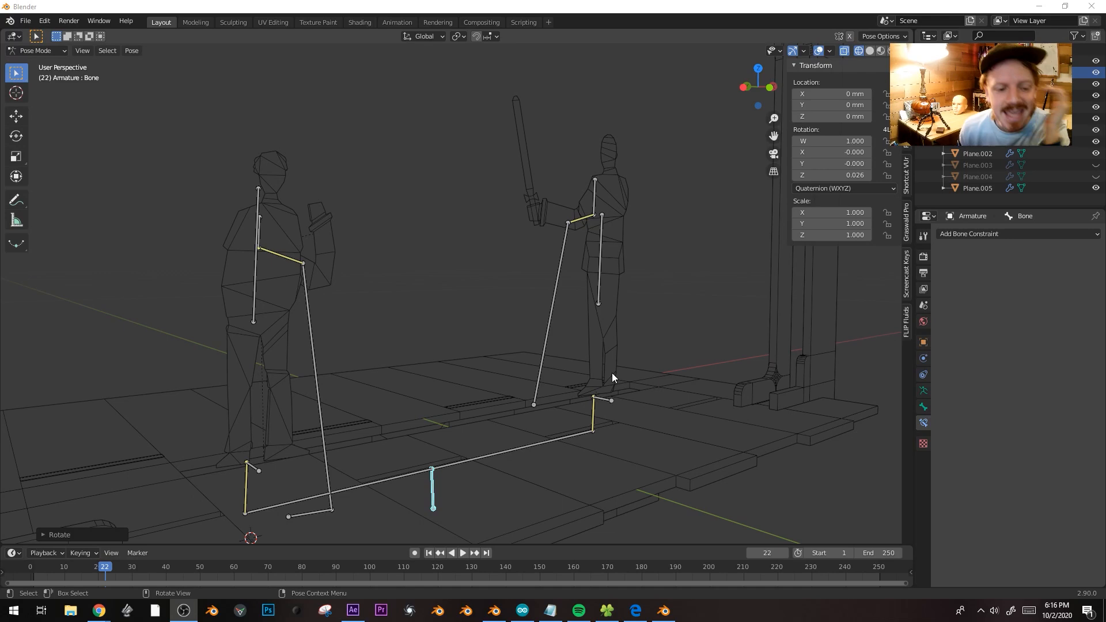
{"action": "mouse_move", "coordinate": [584, 383]}
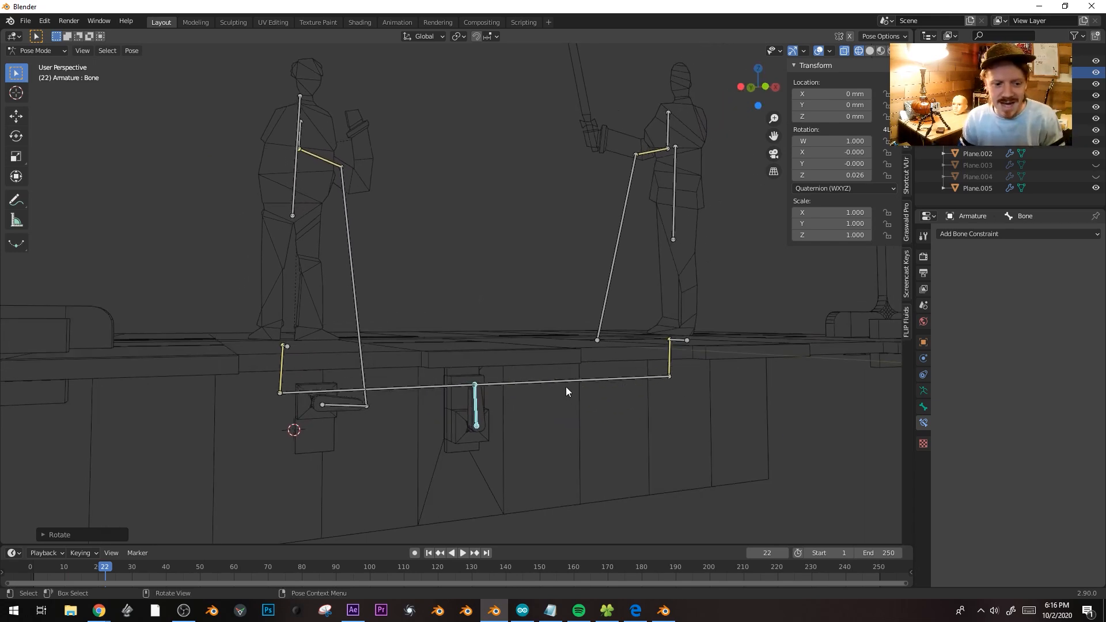
{"action": "mouse_move", "coordinate": [487, 427]}
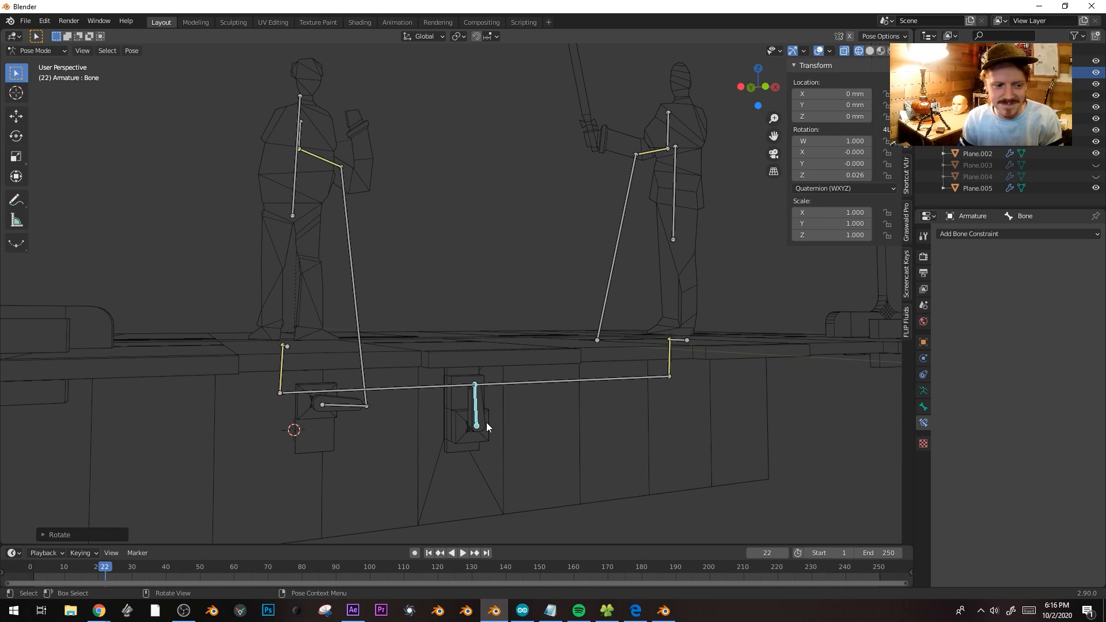
{"action": "left_click", "coordinate": [345, 404]}
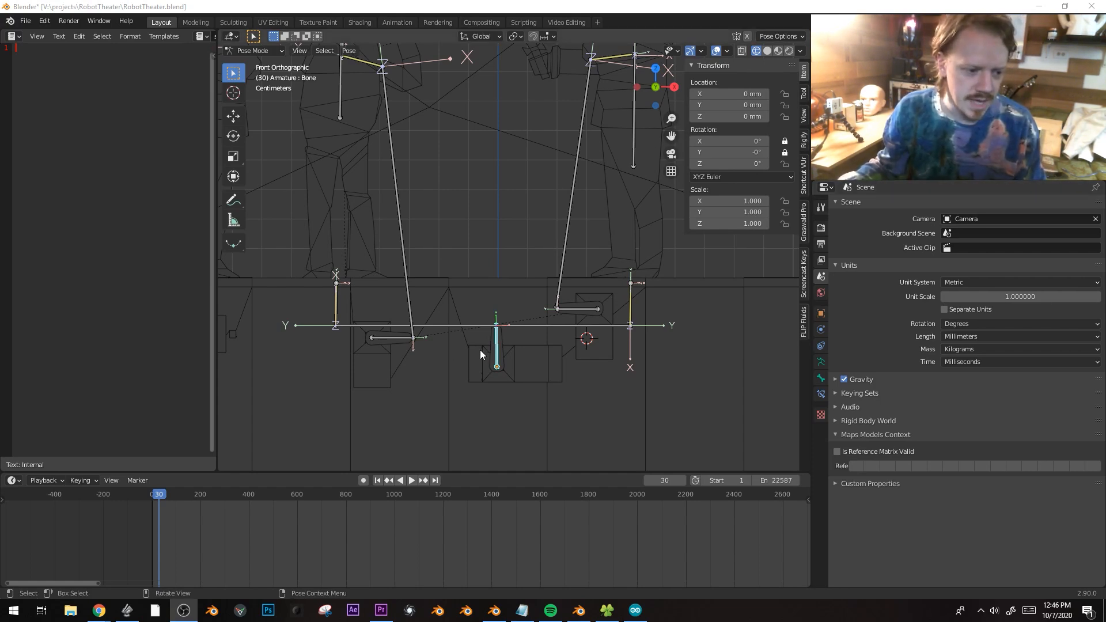
Step: Rotate the selected linkage bones 90 degrees about Z and apply that as their rest pose
{"action": "key", "text": "r"}
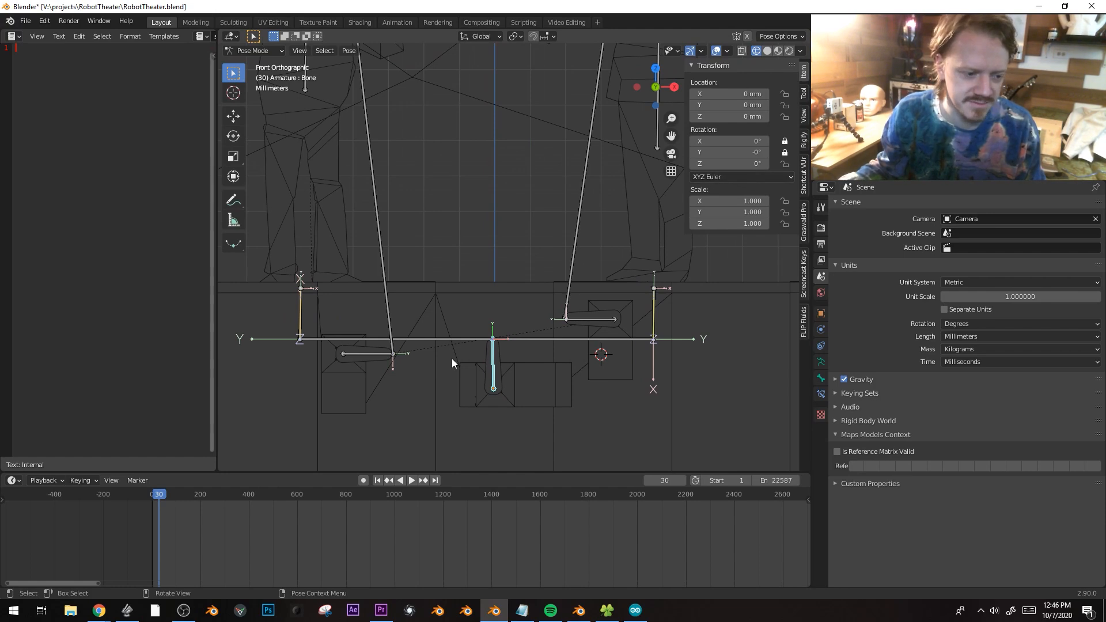
{"action": "key", "text": "r"}
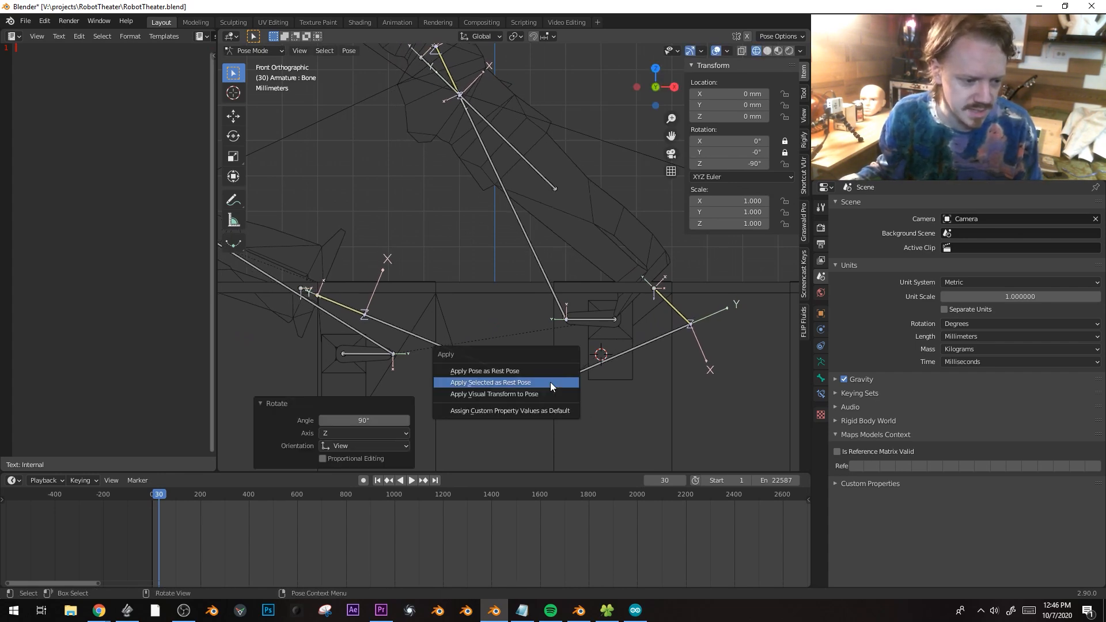
{"action": "left_click", "coordinate": [484, 370]}
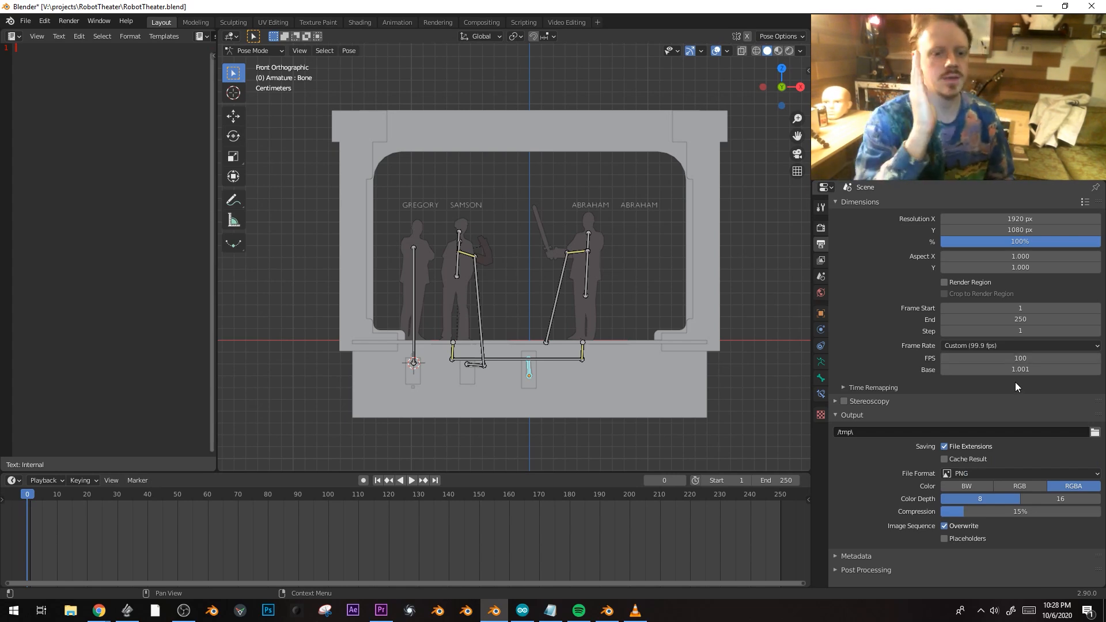
Step: Set the frame rate to Custom at 100 fps with base 1.000
{"action": "left_click", "coordinate": [1018, 345]}
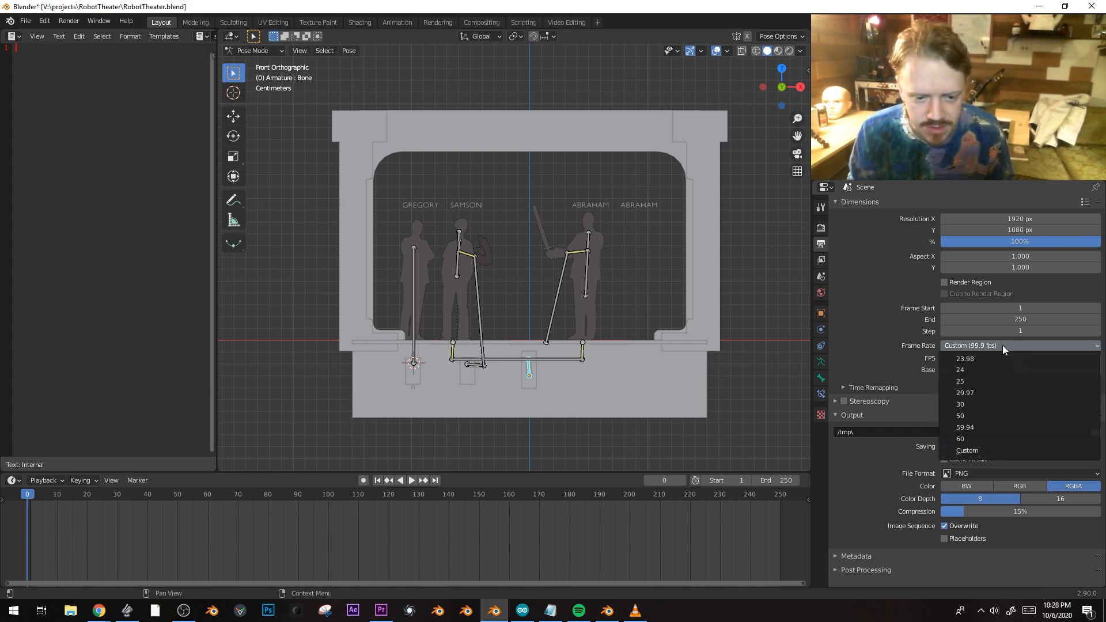
{"action": "mouse_move", "coordinate": [968, 450]}
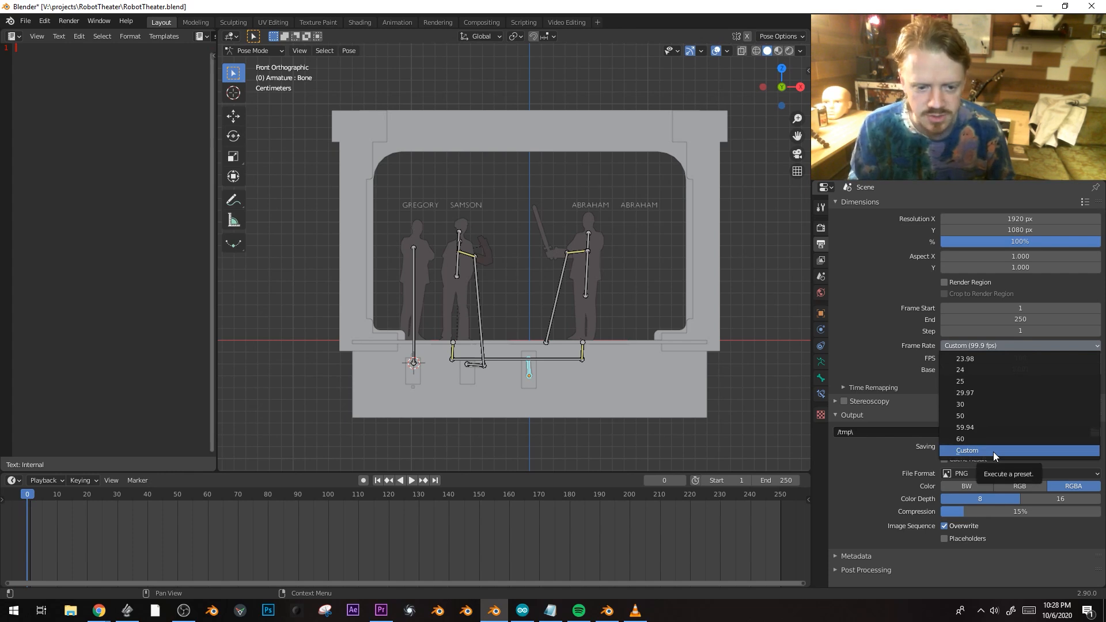
{"action": "left_click", "coordinate": [968, 450]}
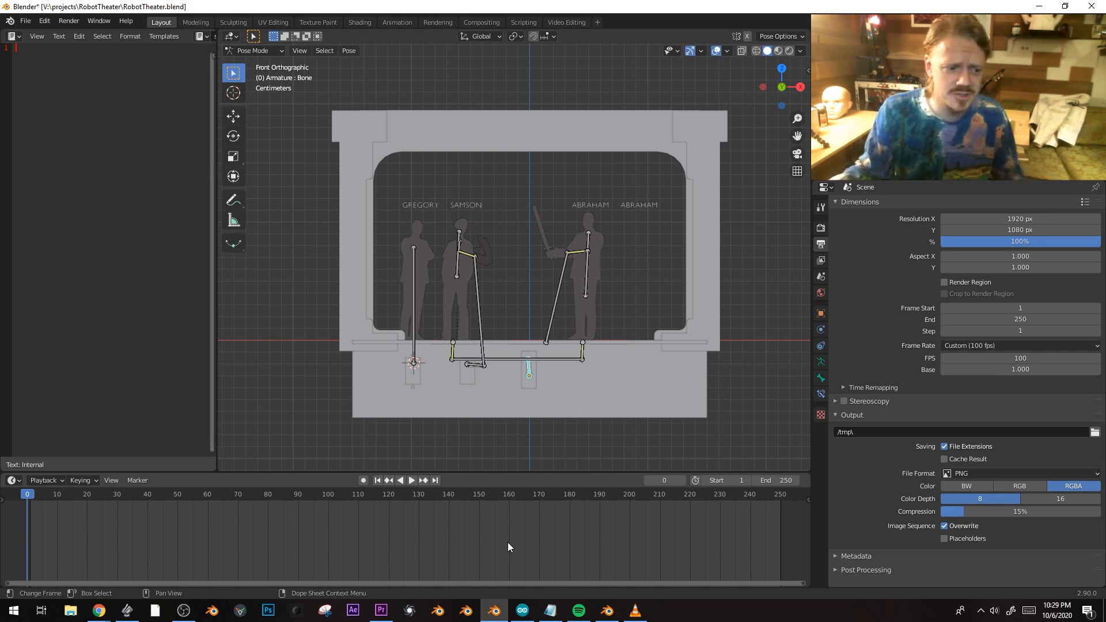
{"action": "left_click", "coordinate": [565, 22]}
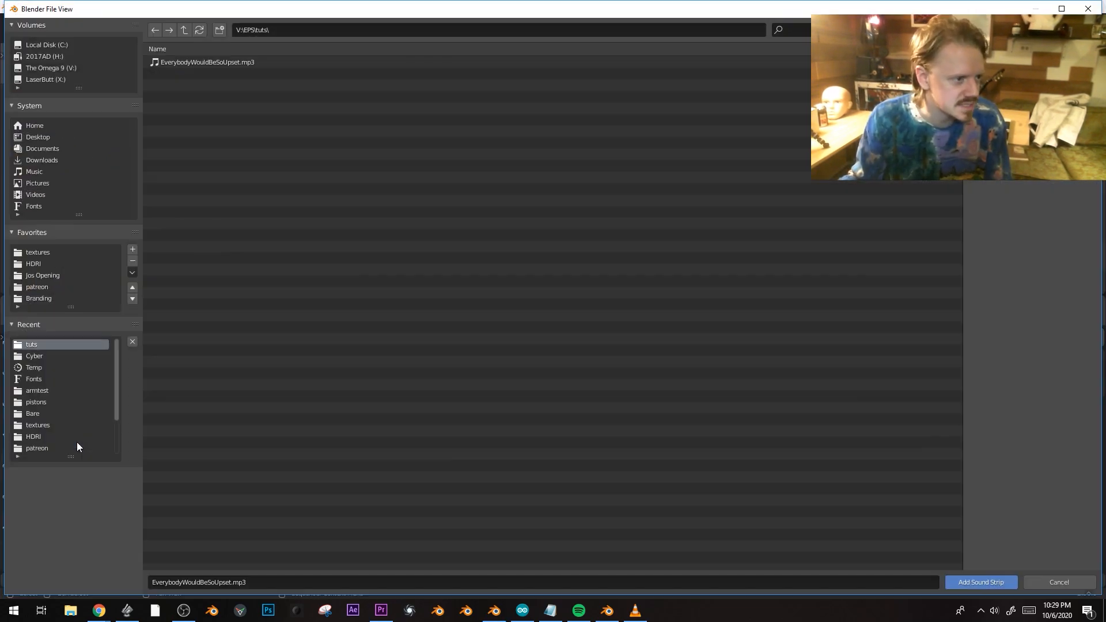
Step: Add EverybodyWouldBeSoUpset.mp3 as a sound strip and return to the Layout workspace
{"action": "left_click", "coordinate": [207, 62]}
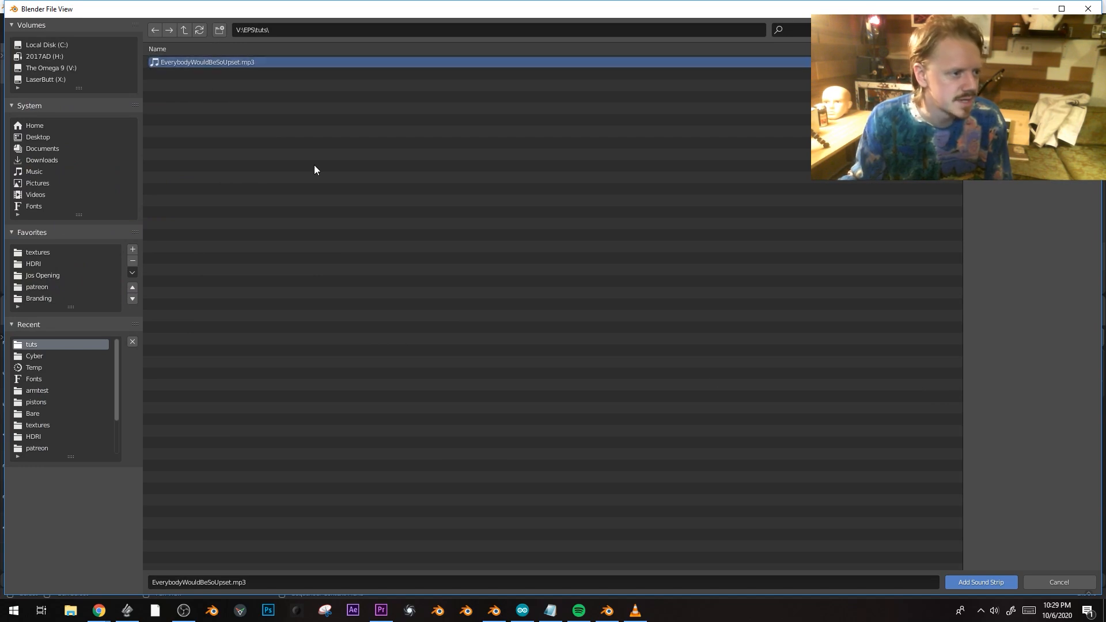
{"action": "left_click", "coordinate": [980, 582]}
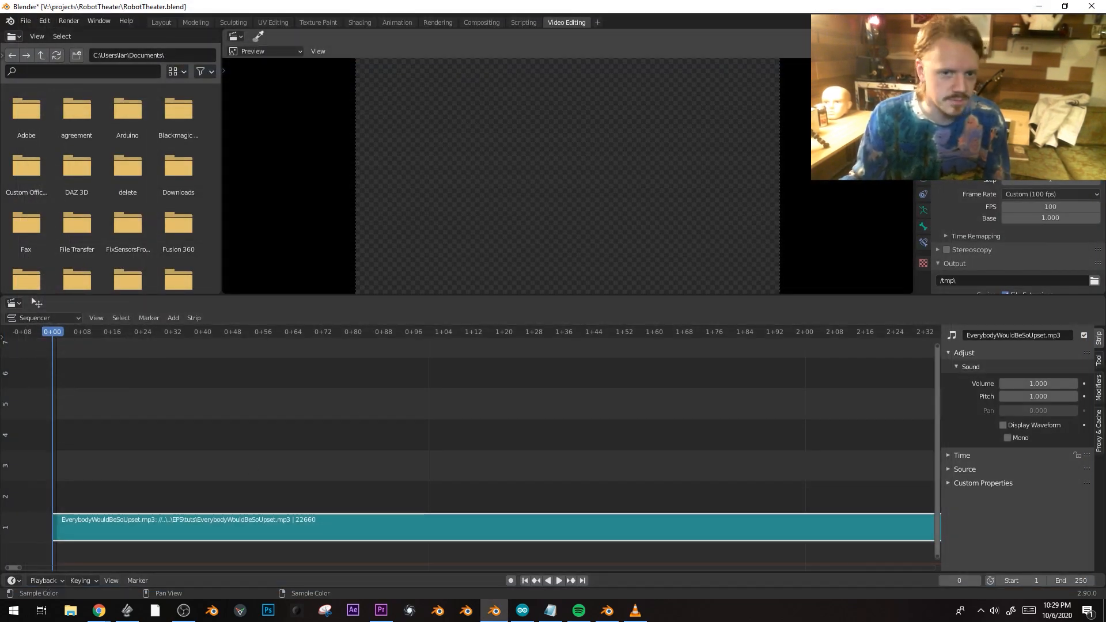
{"action": "left_click", "coordinate": [161, 22]}
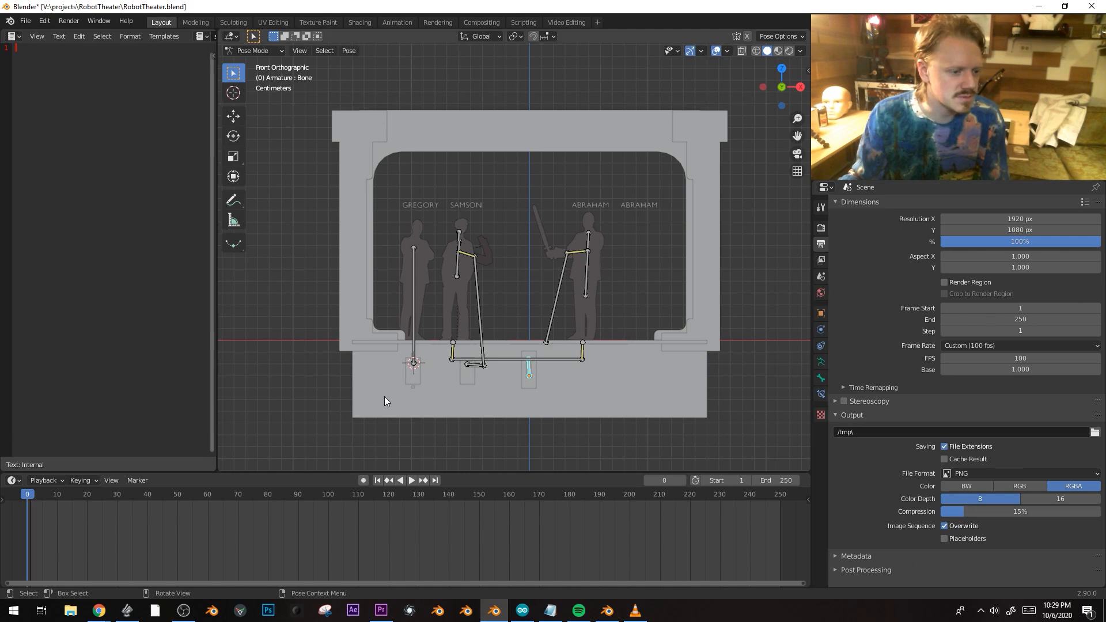
Step: Play the keyframed sword-fight animation in the timeline, then stop playback
{"action": "left_click", "coordinate": [412, 481]}
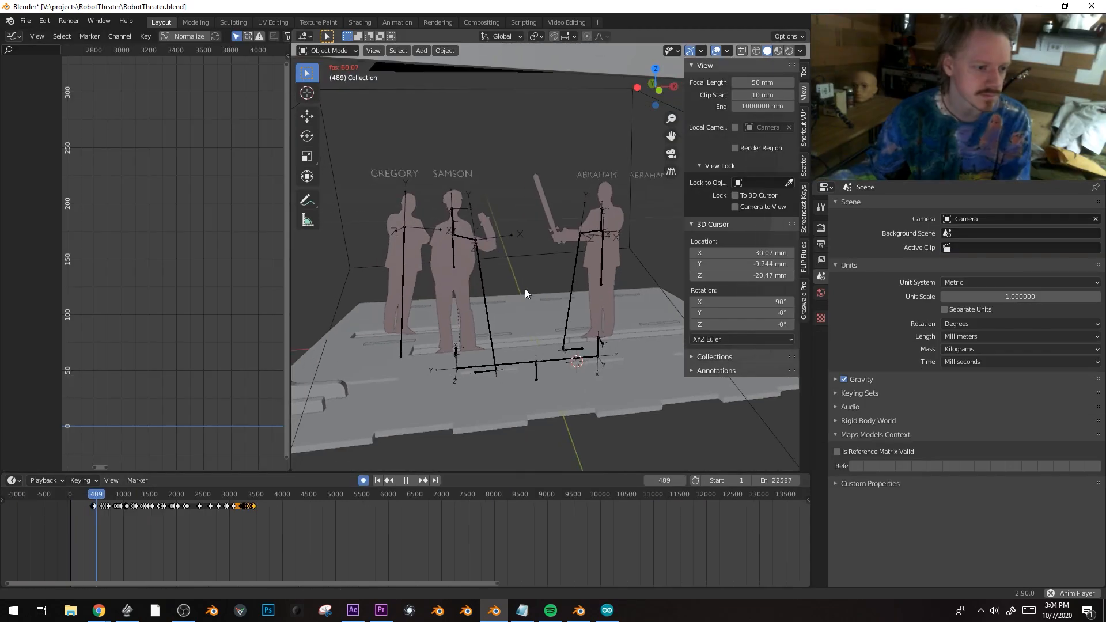
{"action": "left_click", "coordinate": [406, 481]}
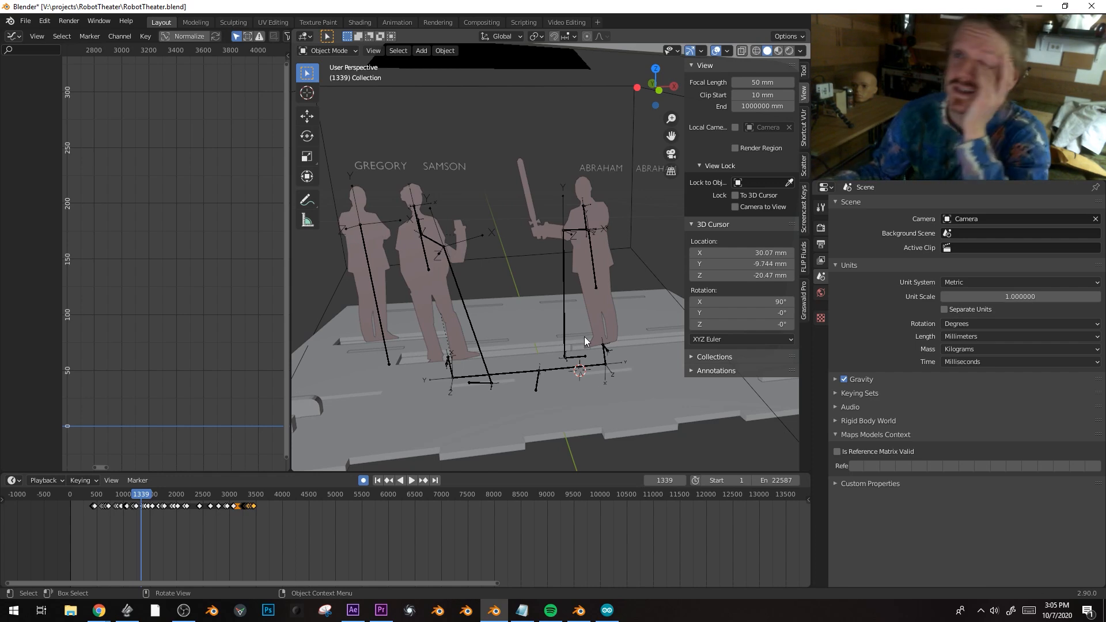
{"action": "mouse_move", "coordinate": [494, 354]}
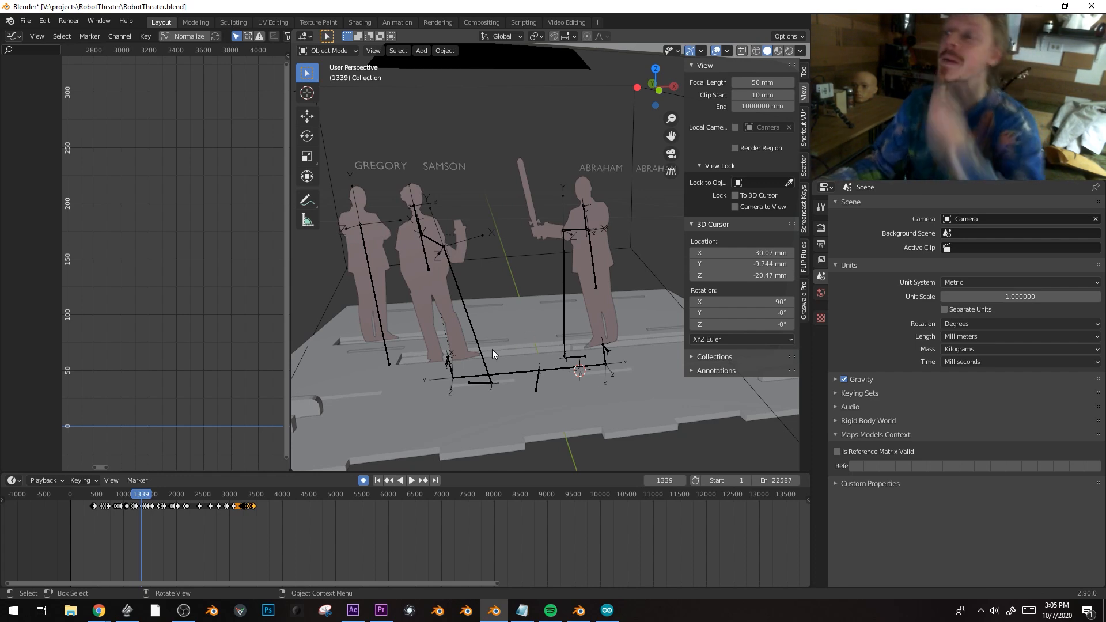
{"action": "mouse_move", "coordinate": [896, 386]}
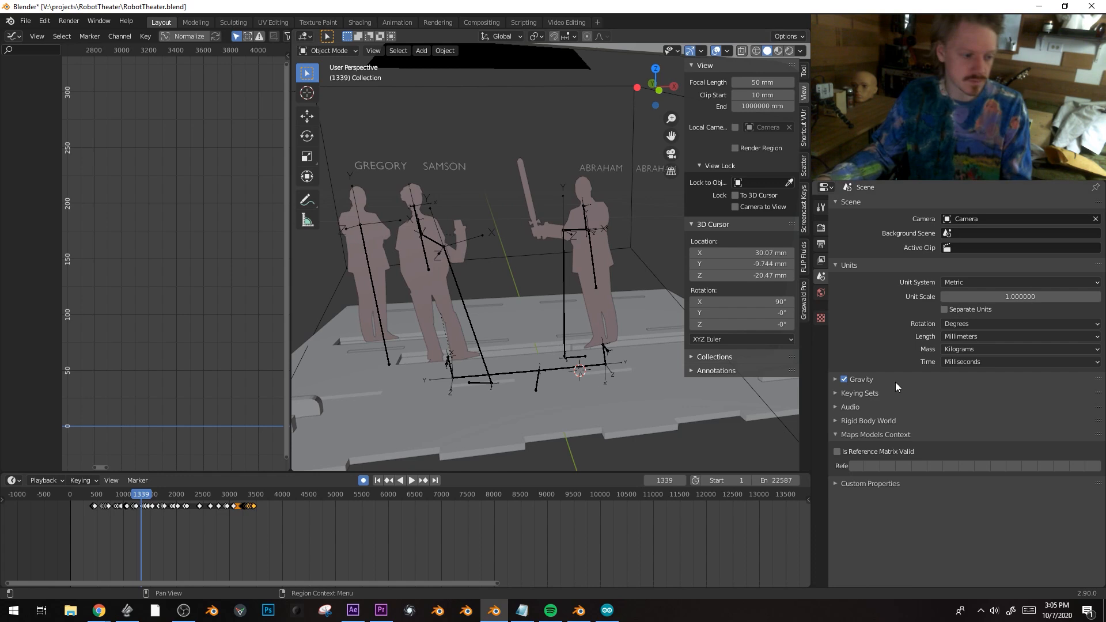